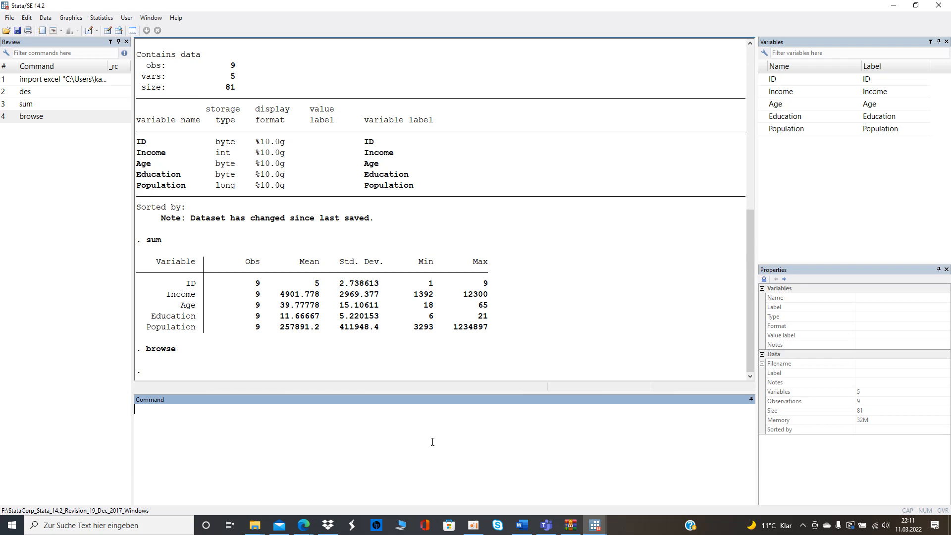
Step: Run browse to view the nine-observation ID, Income, Age, Education, Population dataset
text(b)
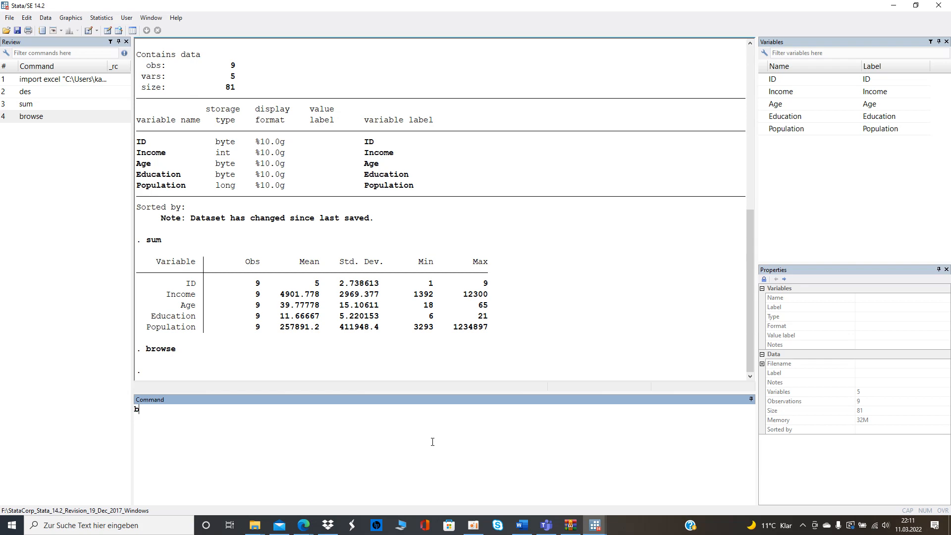
key(Return)
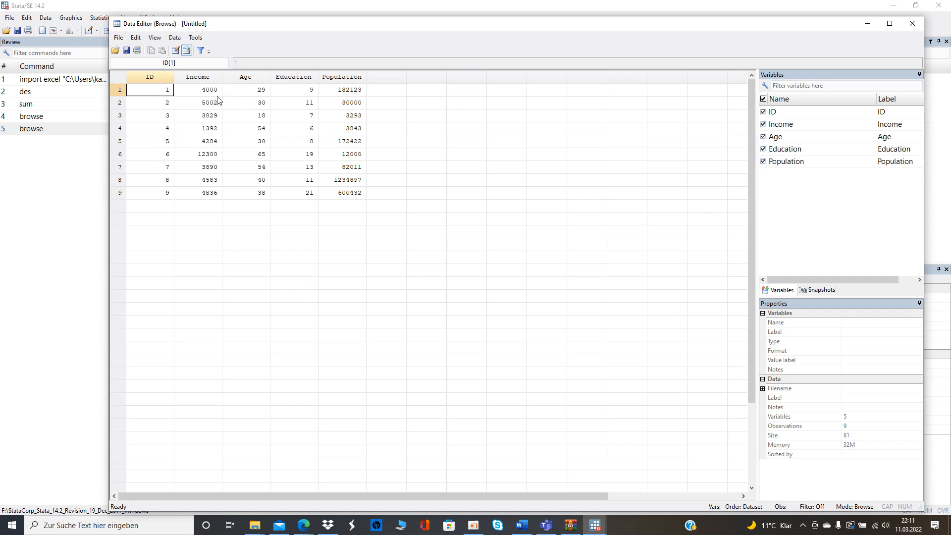
Step: Inspect the Income and Education cells in the Data Editor
click(198, 89)
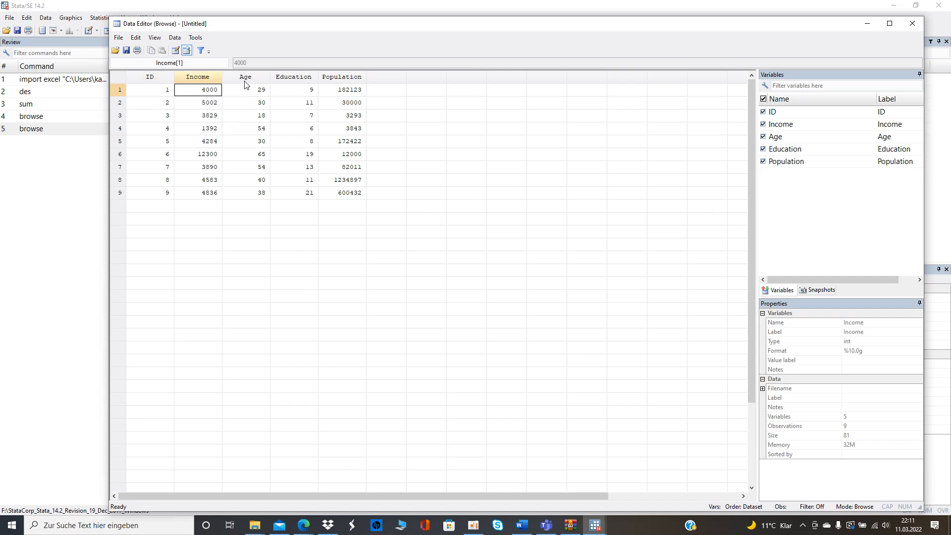
click(292, 89)
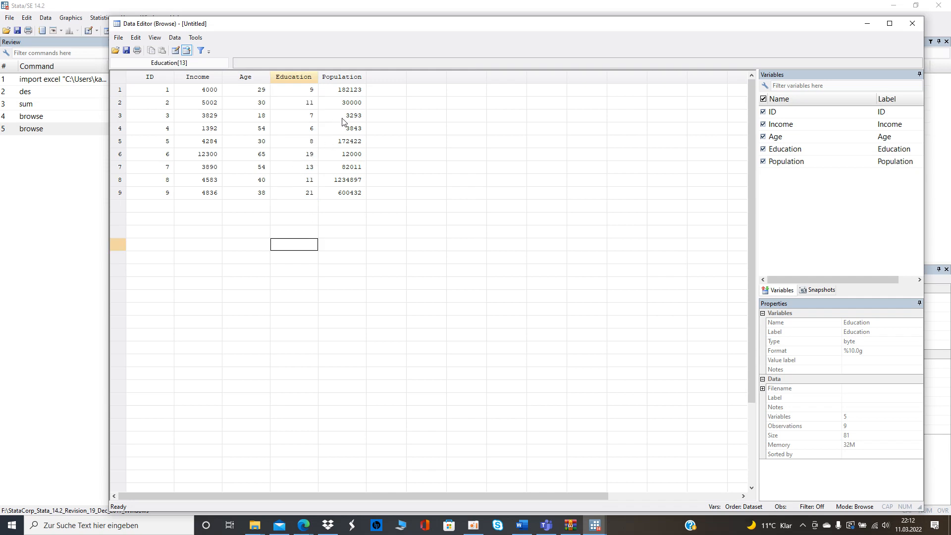
mouse_move(354, 96)
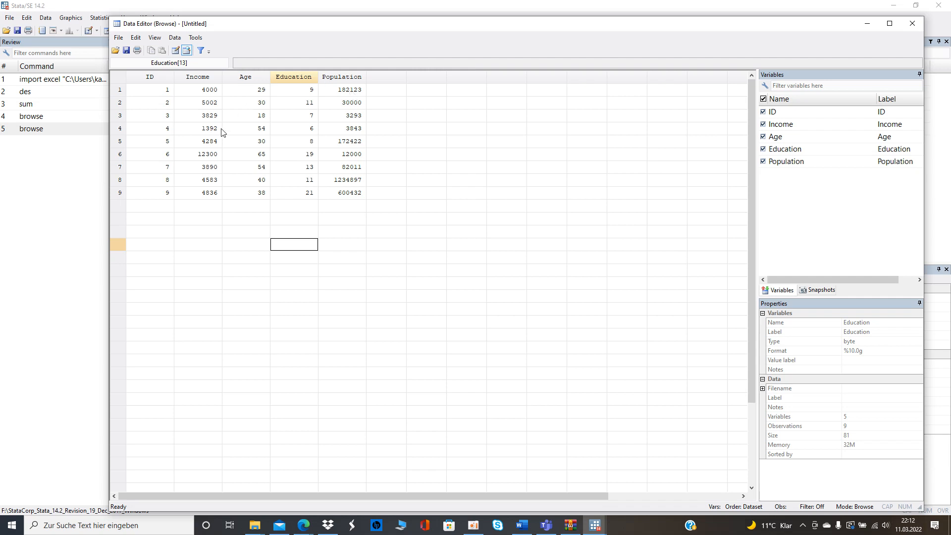
mouse_move(216, 131)
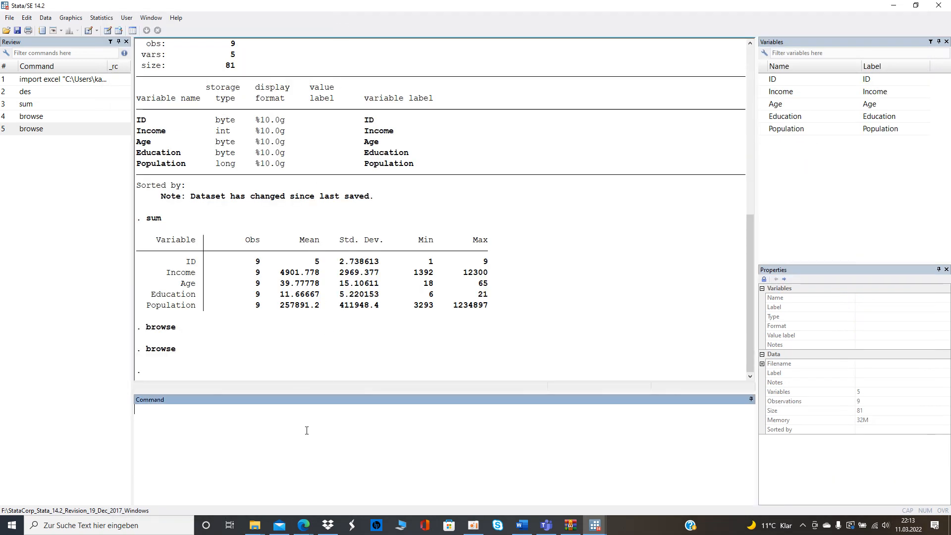
mouse_move(312, 438)
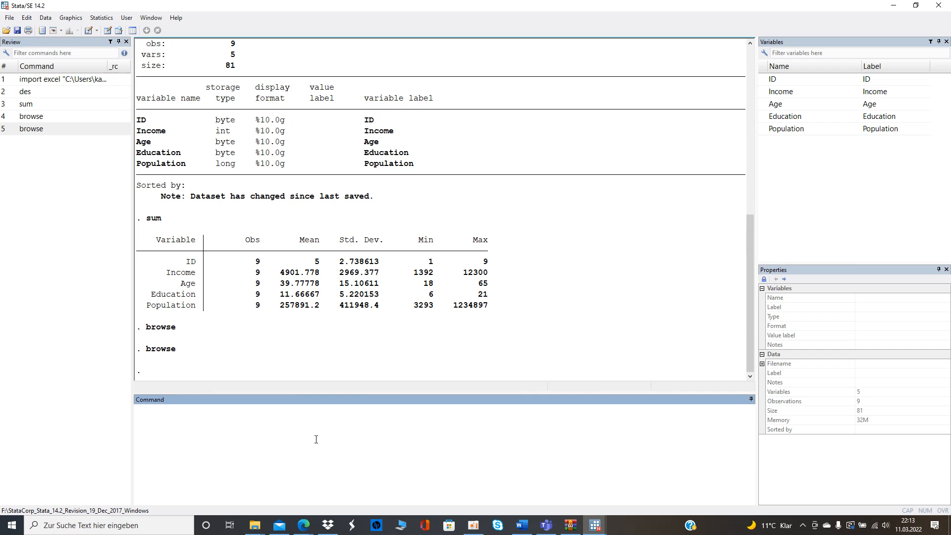
click(136, 409)
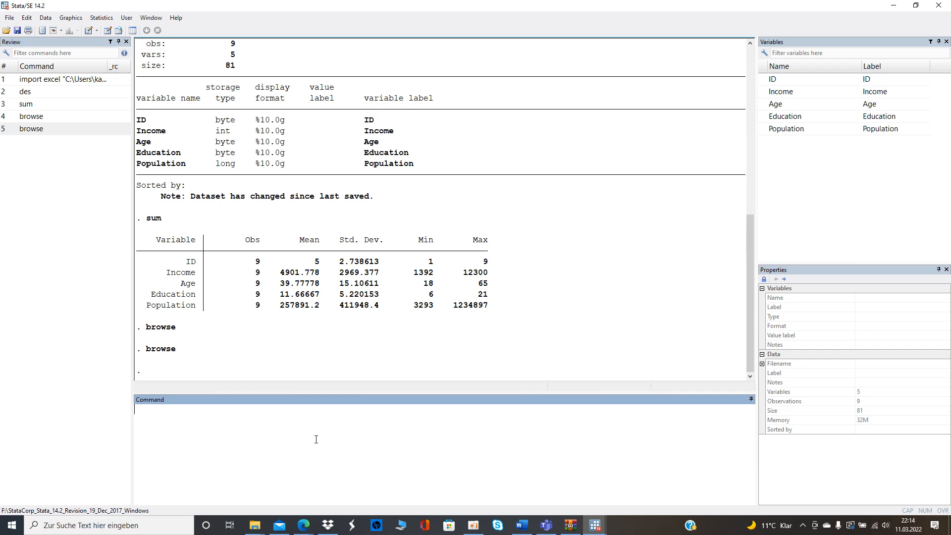
Step: Summarize Population in detail, giving skewness 1.72 and kurtosis 4.59
text(sum)
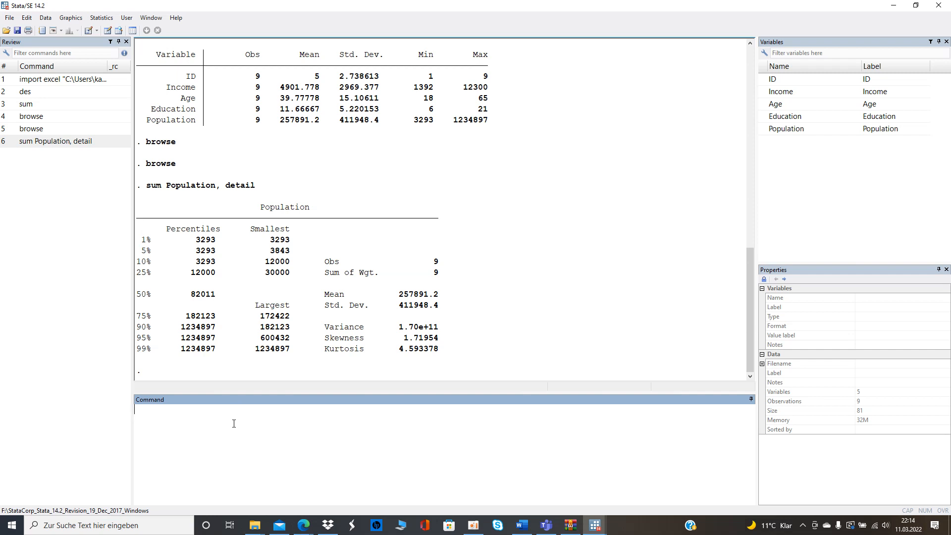
Step: Generate PopulationHigh = 1 if Population > 182123, the 75th percentile value
text(gen)
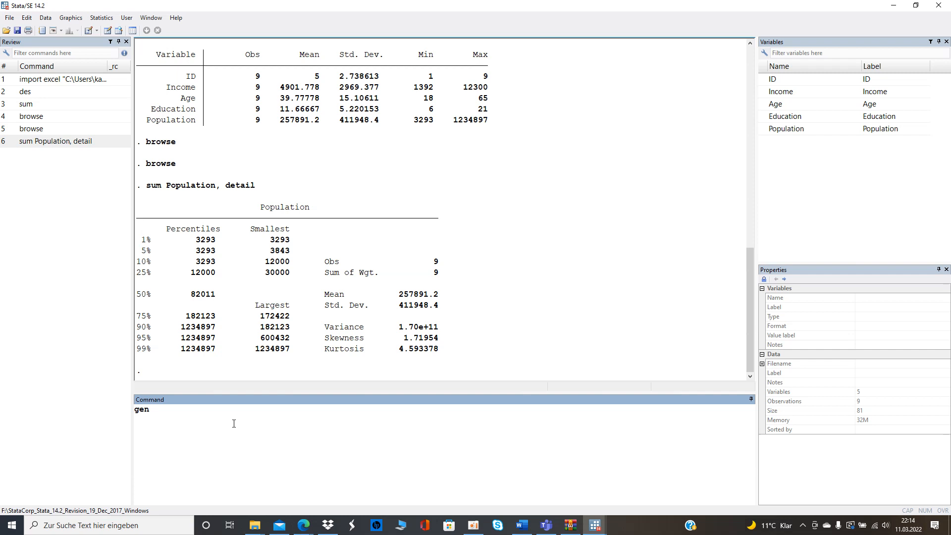
text(Popou)
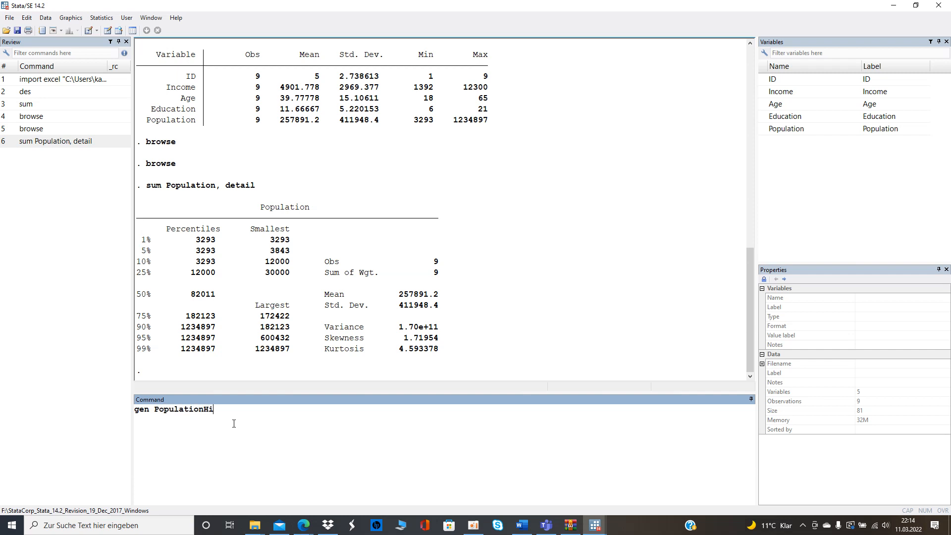
text(gh =)
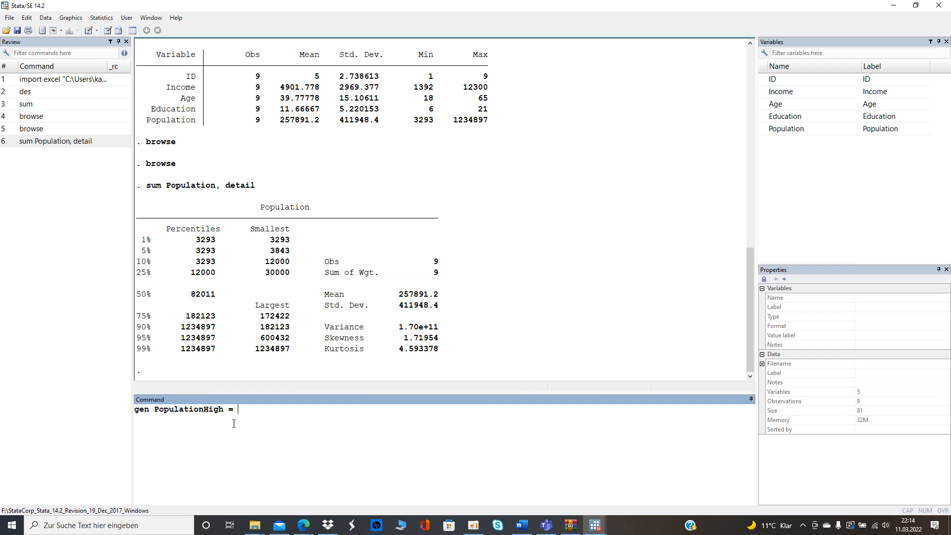
text(1 if)
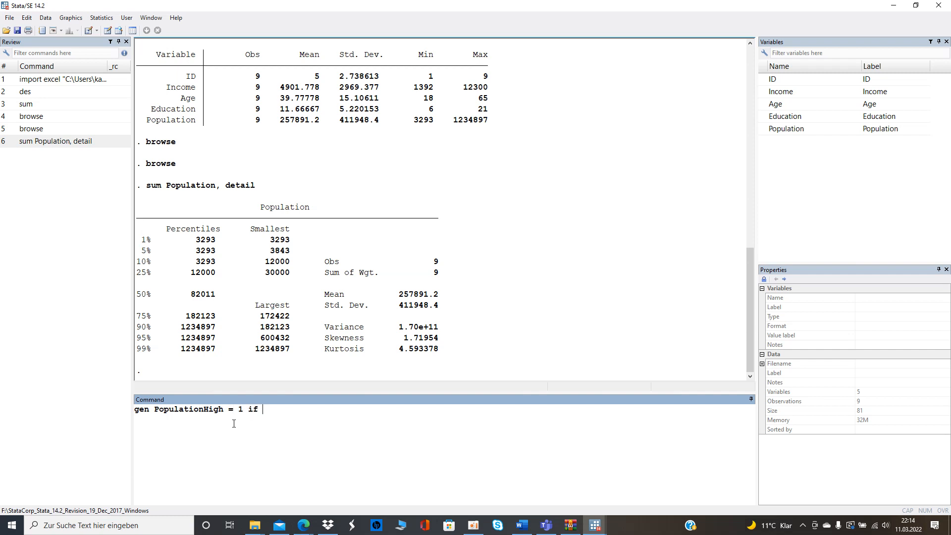
text(Population)
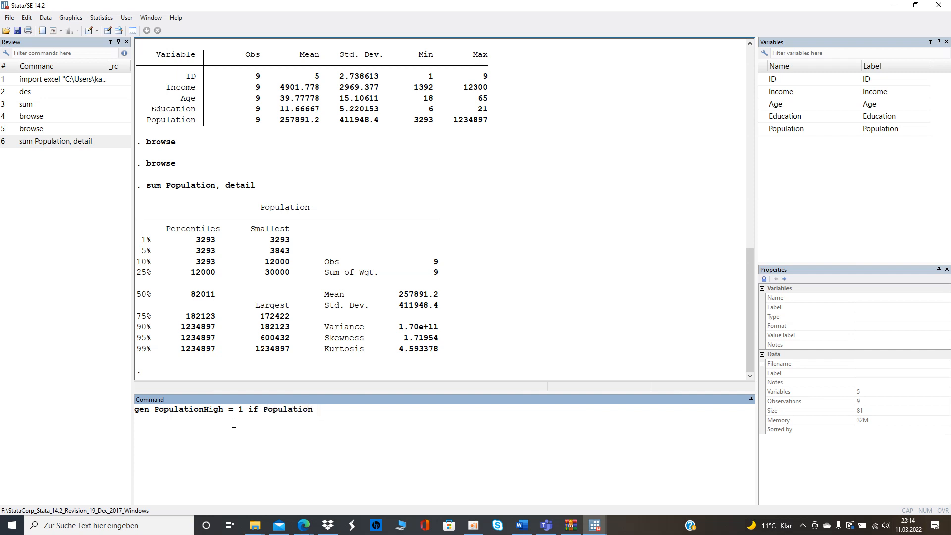
text(>)
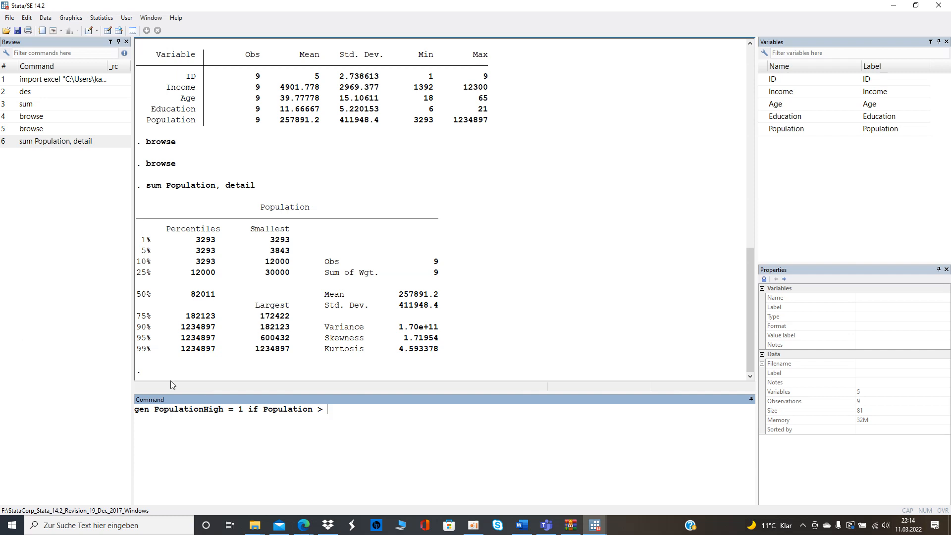
double_click(200, 316)
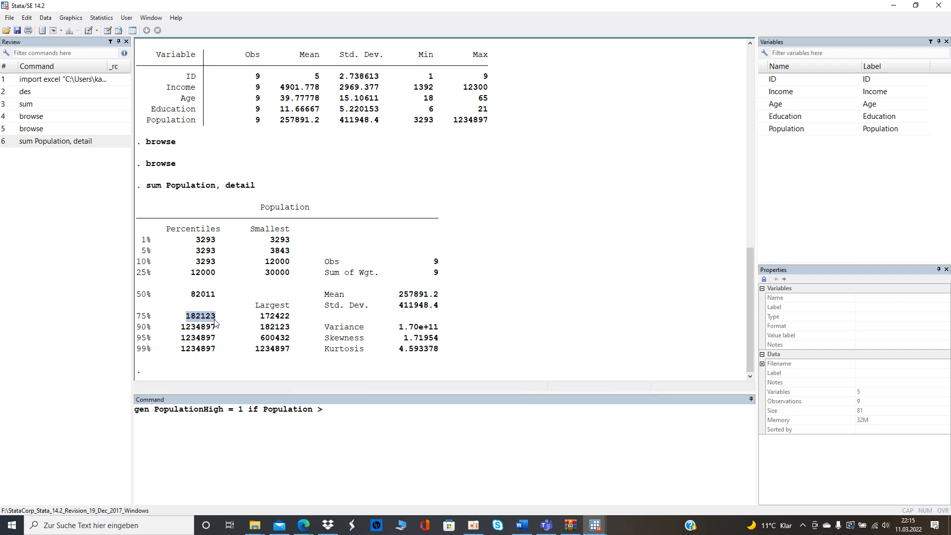
text(182123)
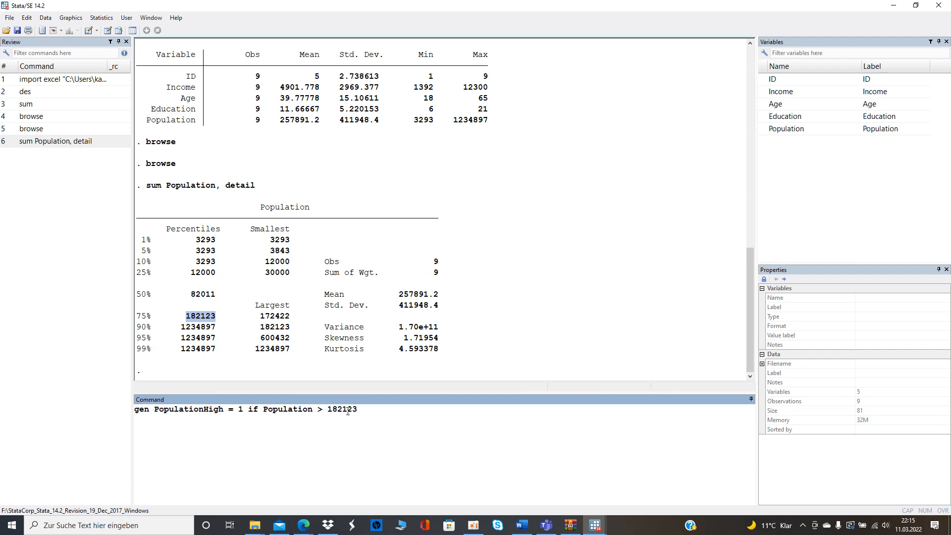
key(enter)
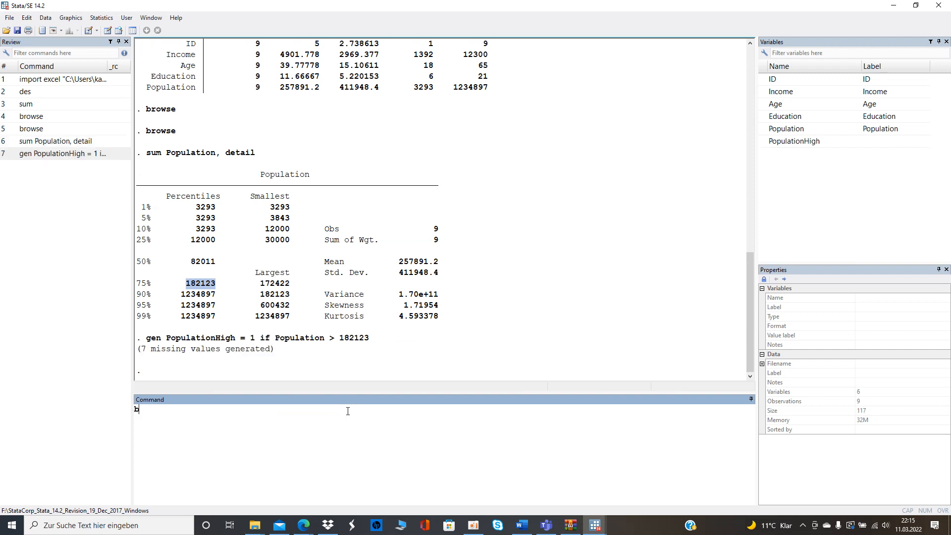
Step: Browse the data to check PopulationHigh is 1 for observations 8–9, then close the browser
text(browse)
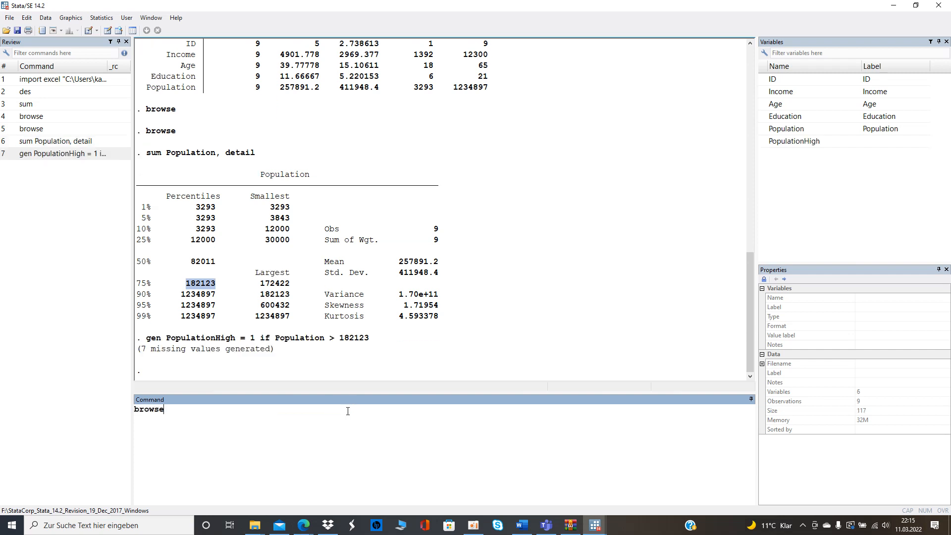
key(Return)
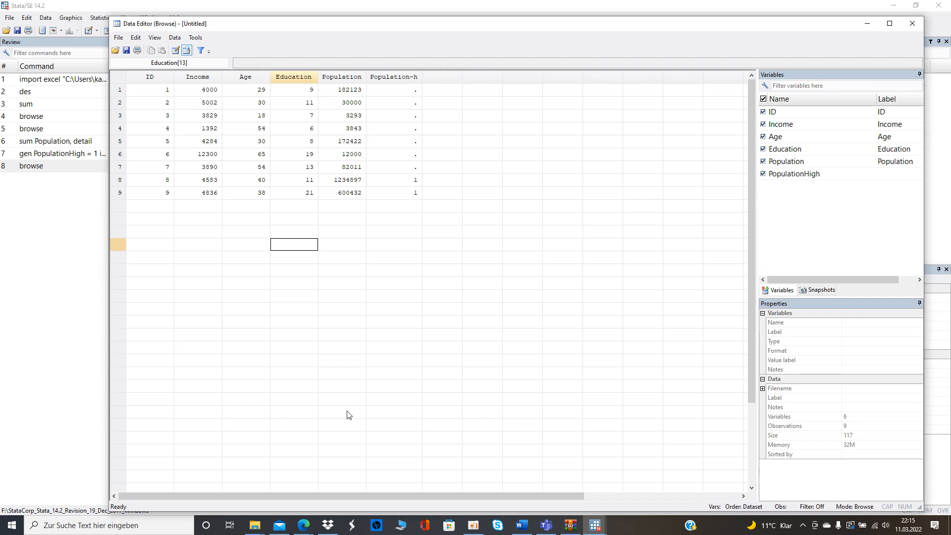
mouse_move(414, 95)
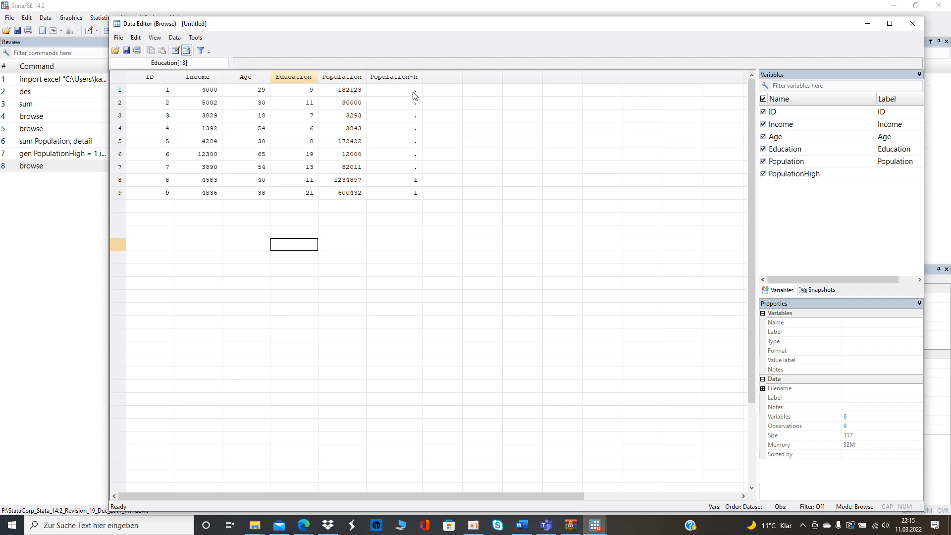
mouse_move(417, 175)
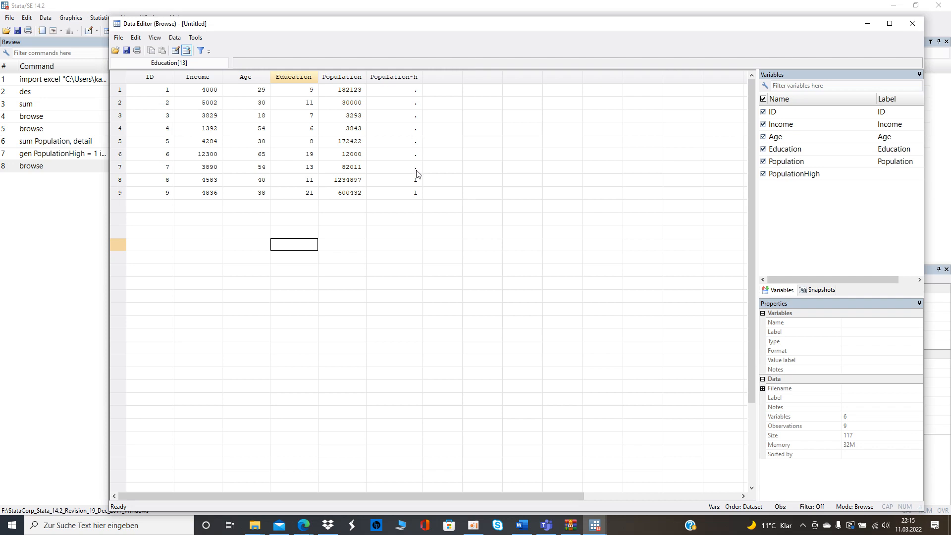
mouse_move(421, 186)
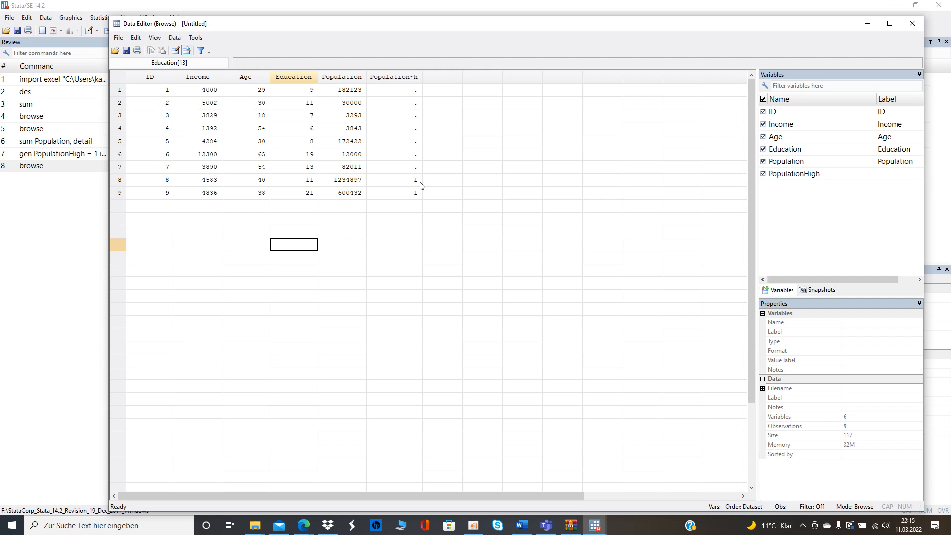
mouse_move(721, 72)
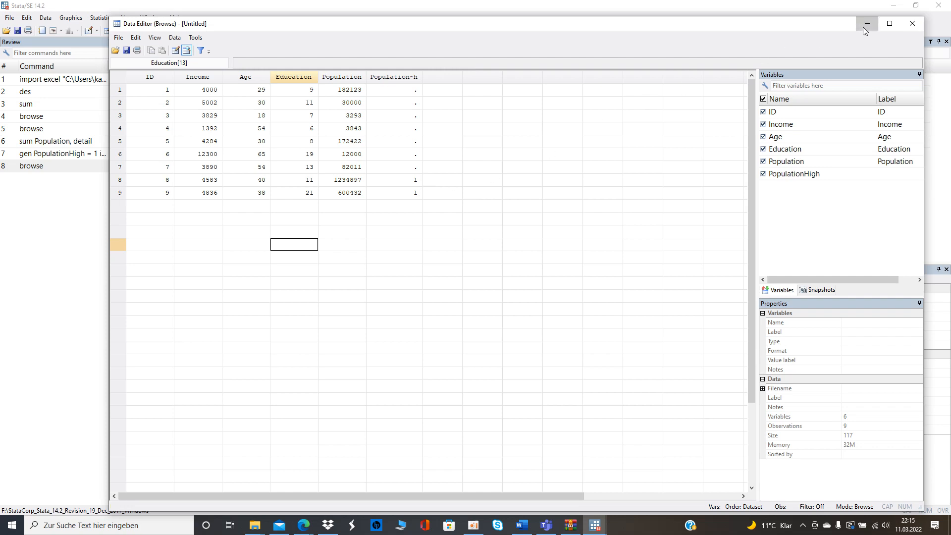
click(866, 24)
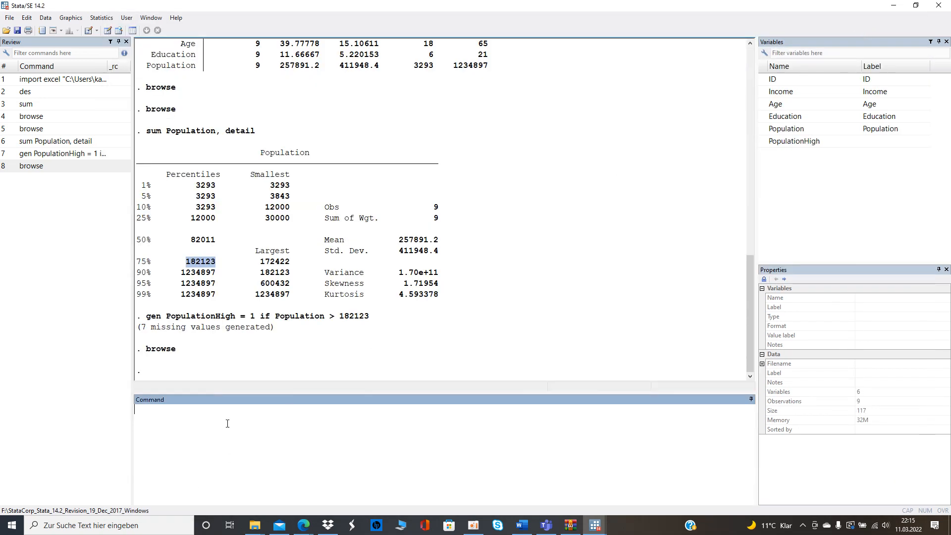
Step: Replace PopulationHigh with 0 wherever it is missing (== .)
text(repa)
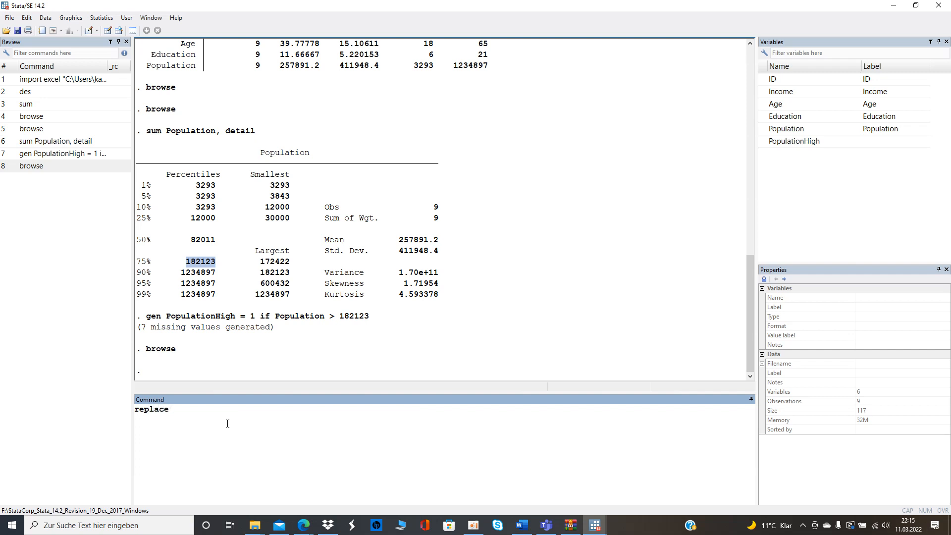
click(793, 140)
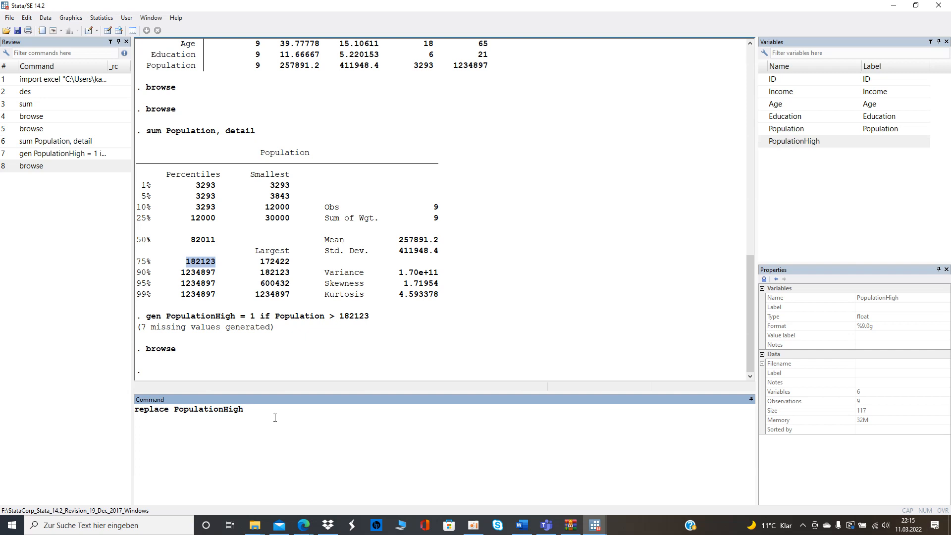
text(= 0 if PopulationHigh)
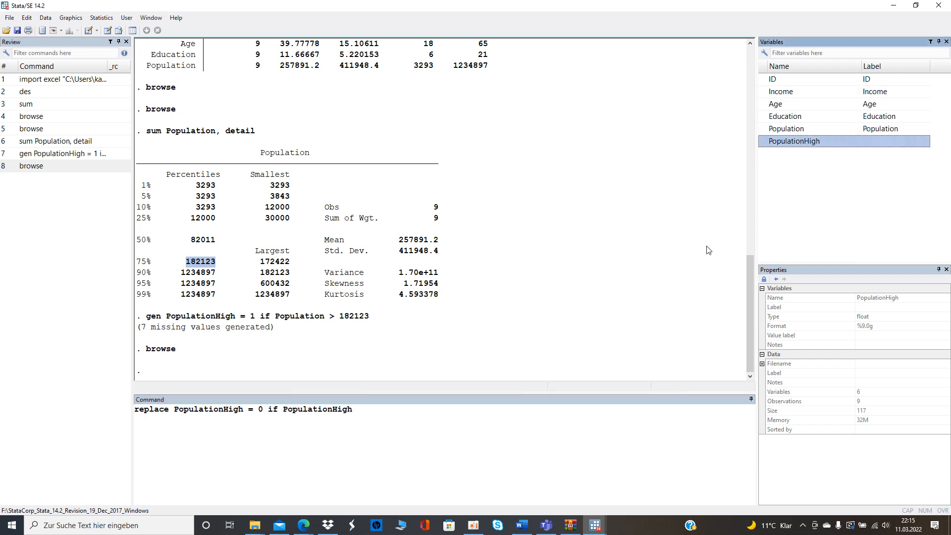
text(==.)
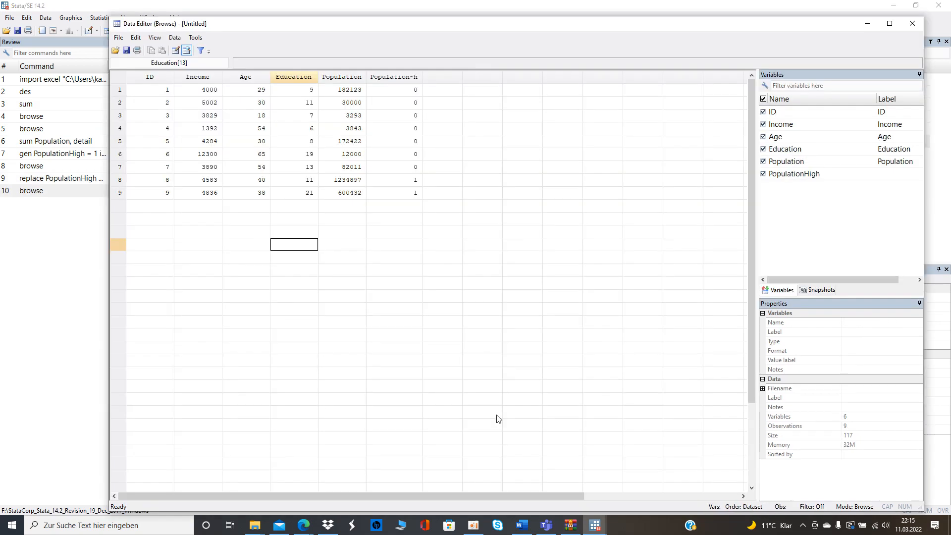
mouse_move(400, 188)
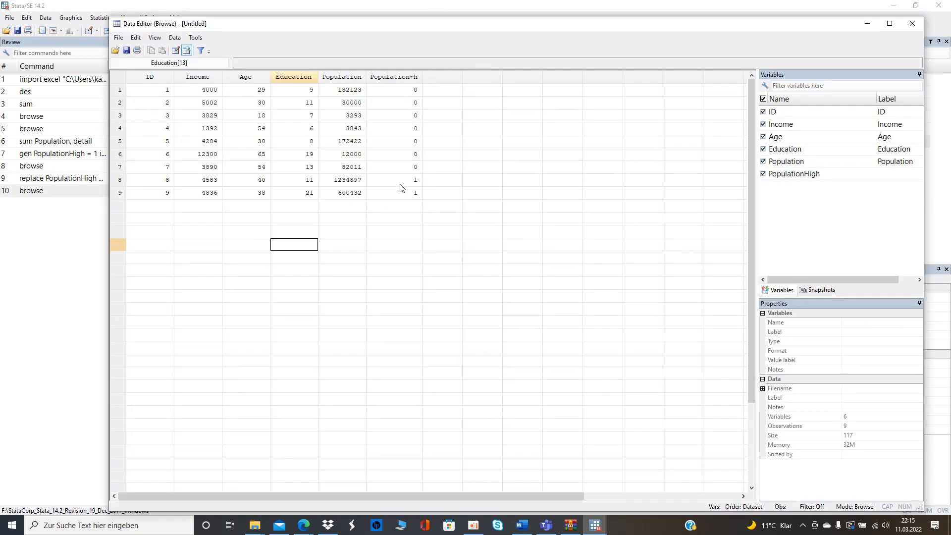
Step: Close the Data Editor after confirming PopulationHigh reads 0 for rows 1–7
click(911, 24)
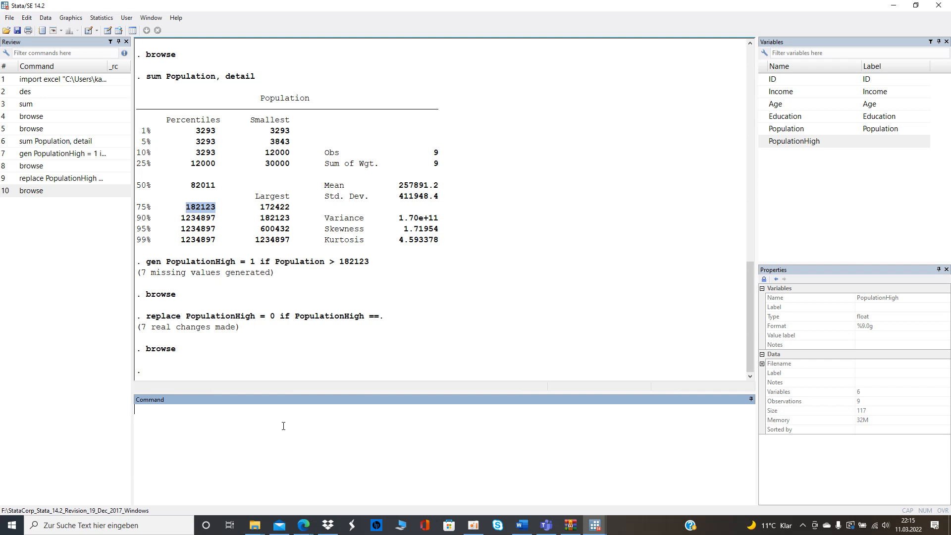
Step: Create PopulationLow with gen PopulationLow = 1 - PopulationHigh
text(gen)
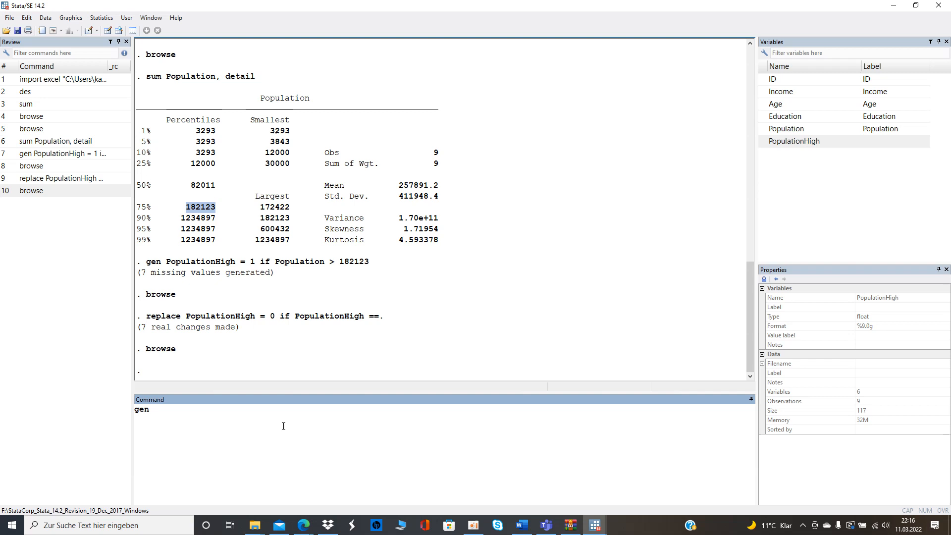
text(E)
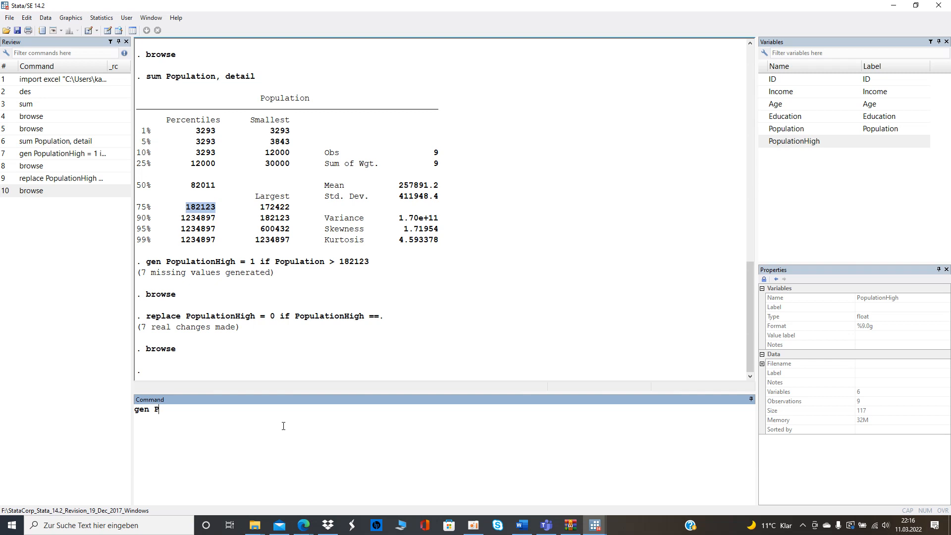
text(opulationLow =)
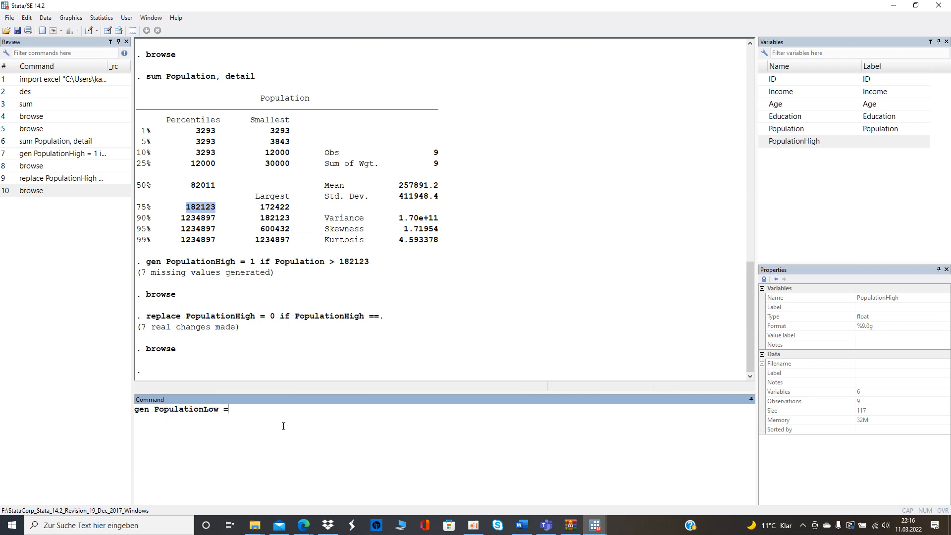
text(1)
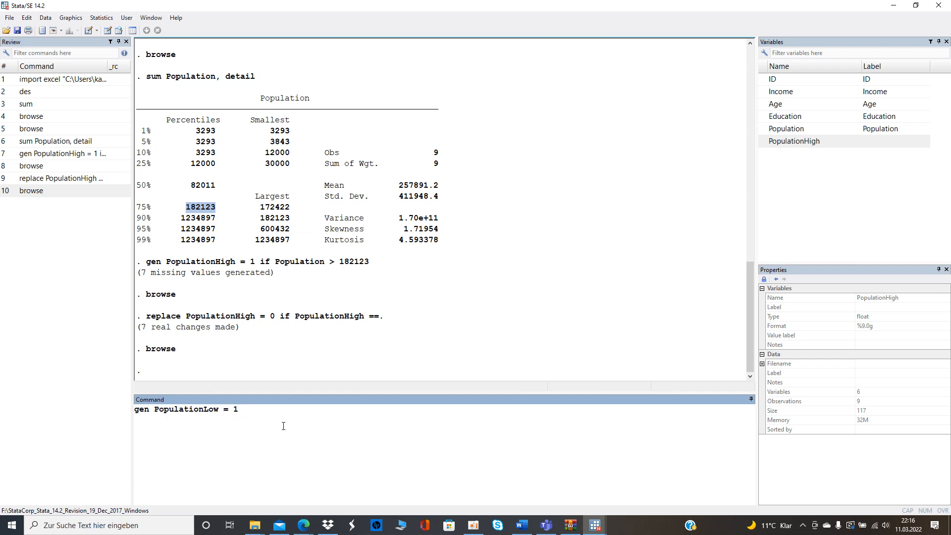
text(-)
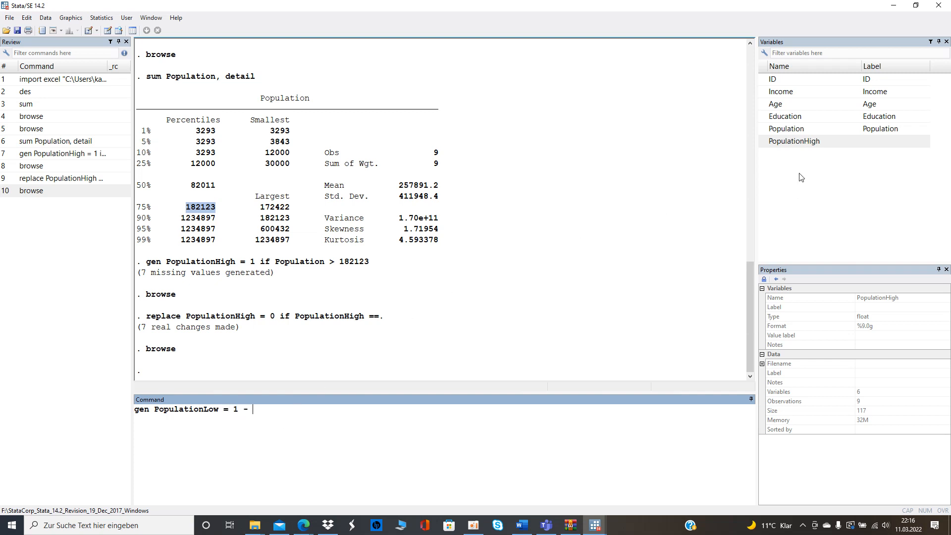
text(PopulationHigh)
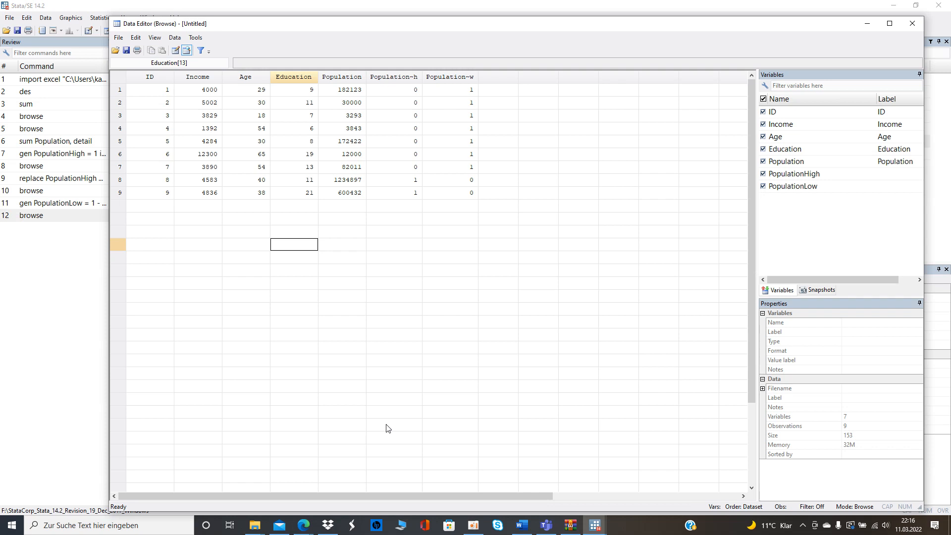
mouse_move(442, 407)
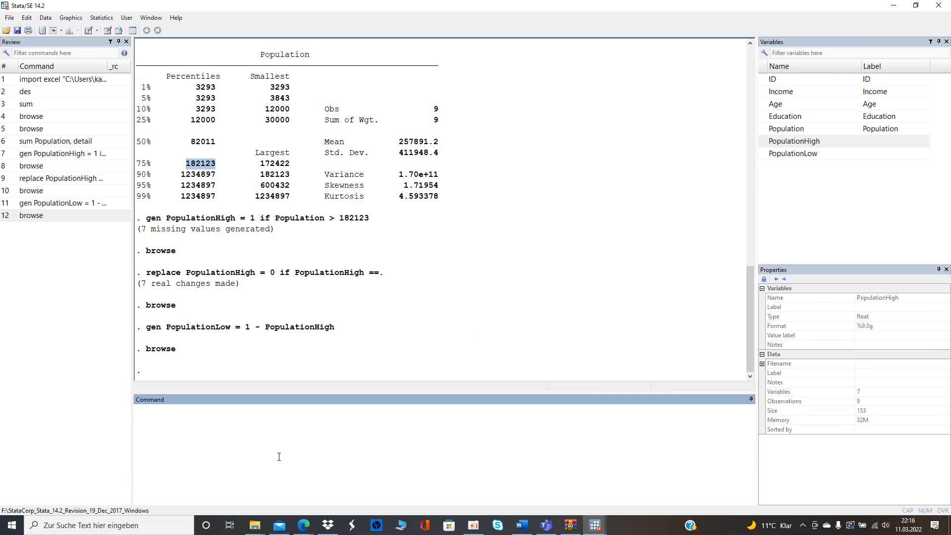
Step: Generate IntAge_PopulationHigh = Age*PopulationHigh, retyping after the misnamed first attempt errors
text(e)
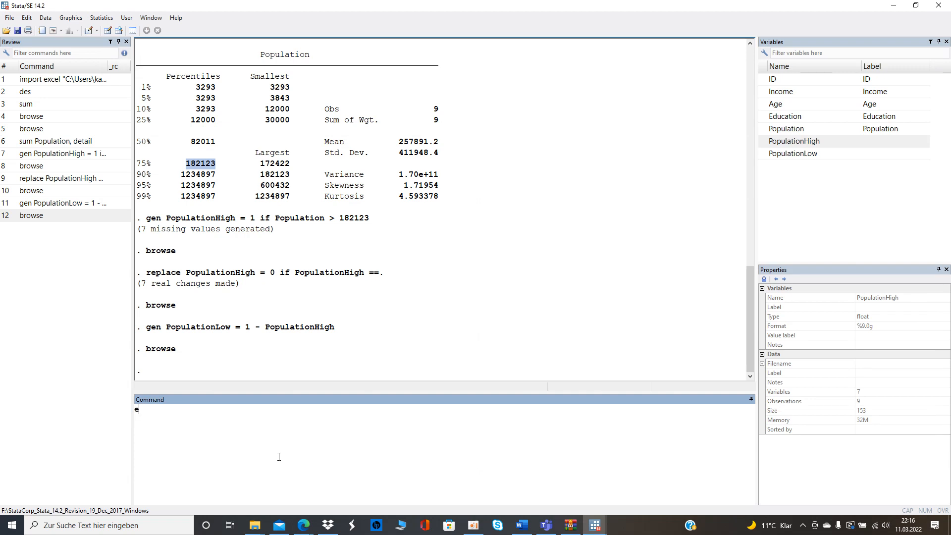
text(gen)
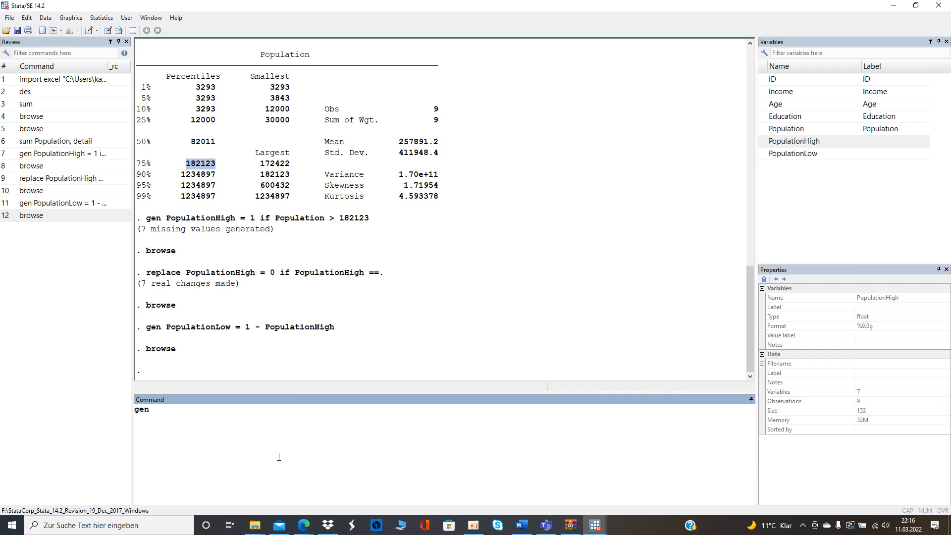
text(I)
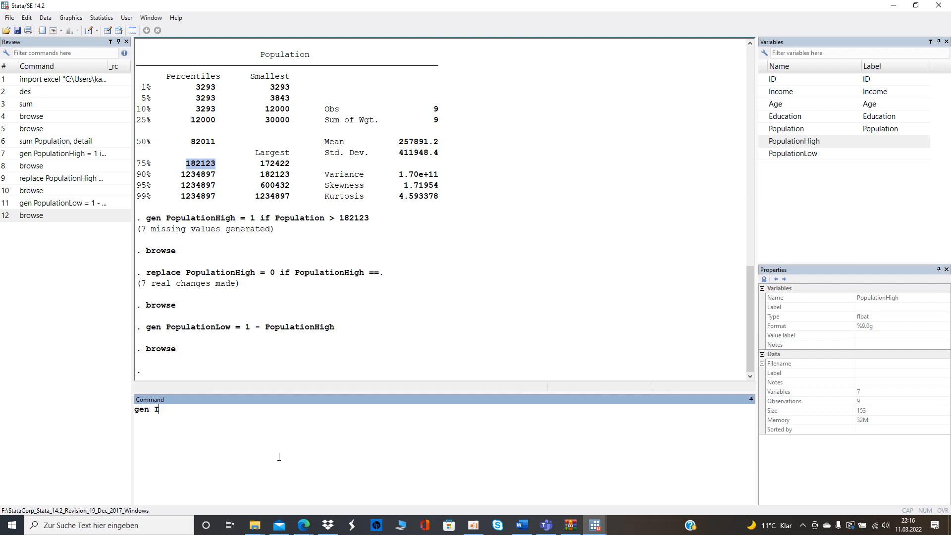
text(nt)
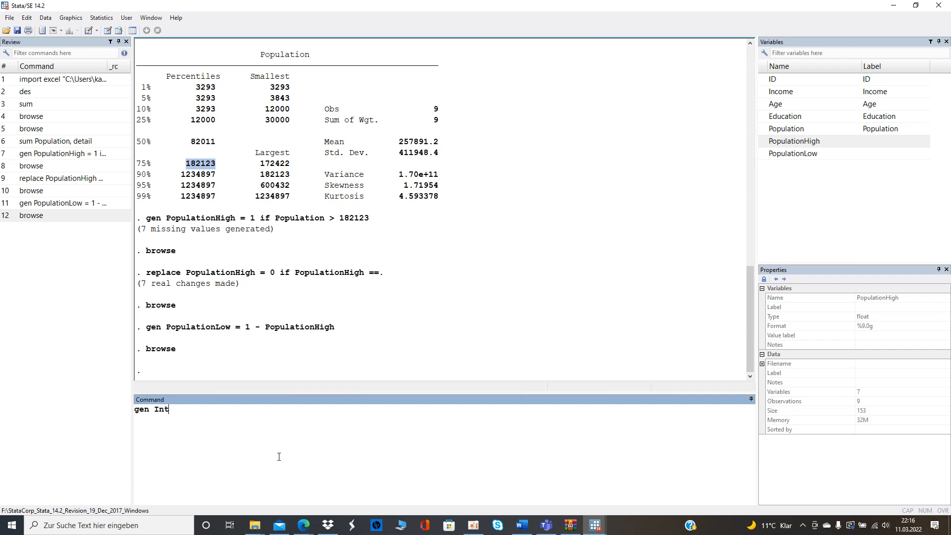
text(Age_)
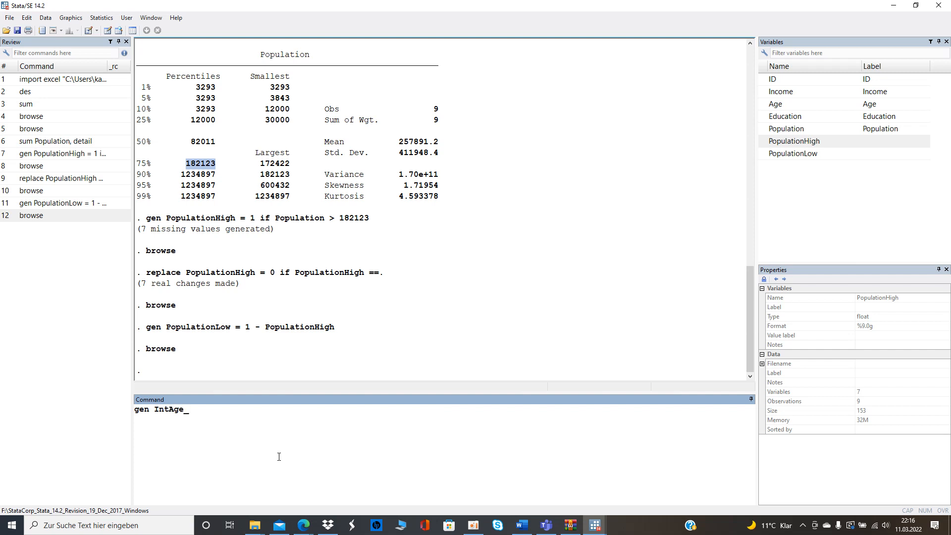
text(PopulationHigh)
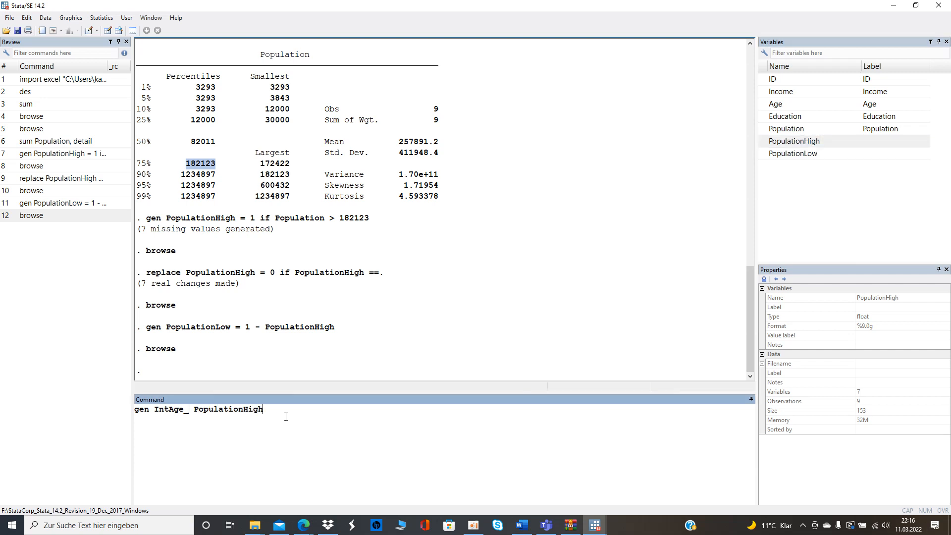
text(=)
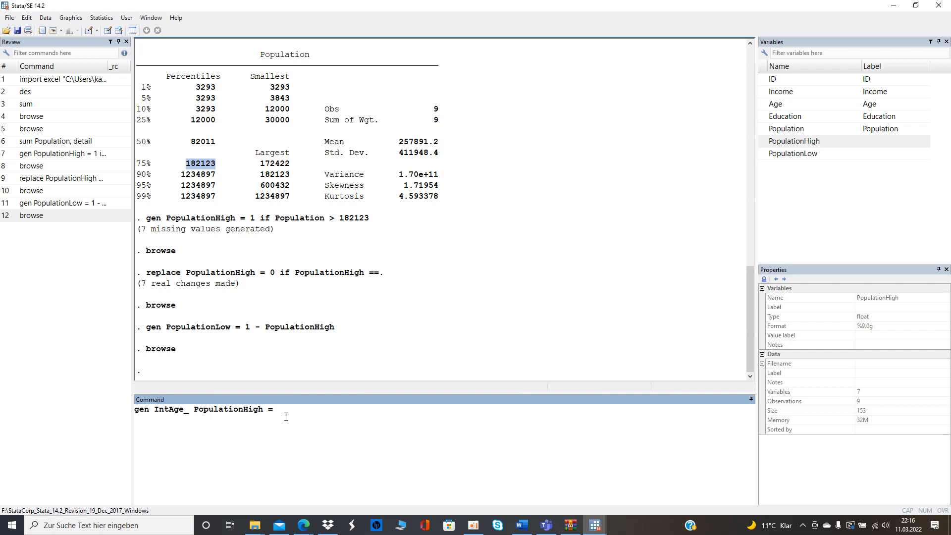
text(Age)
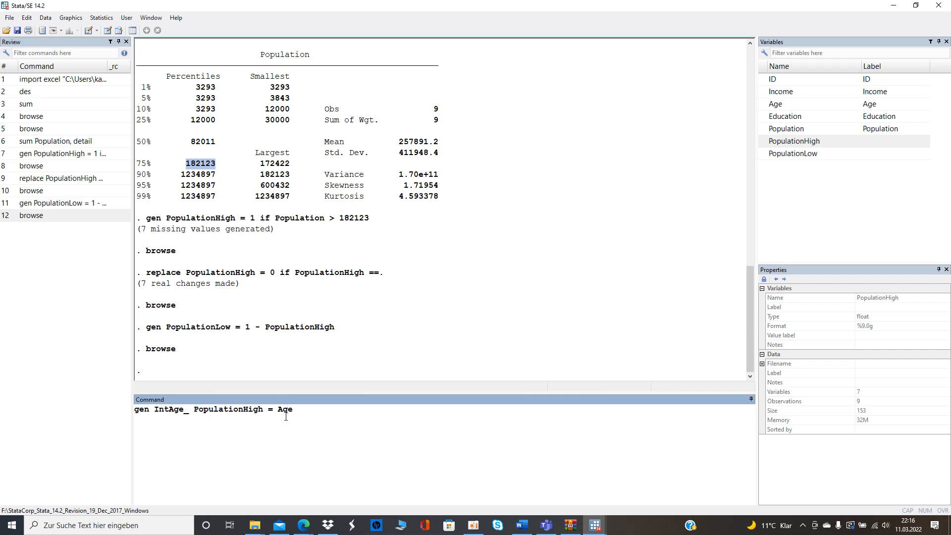
text(*)
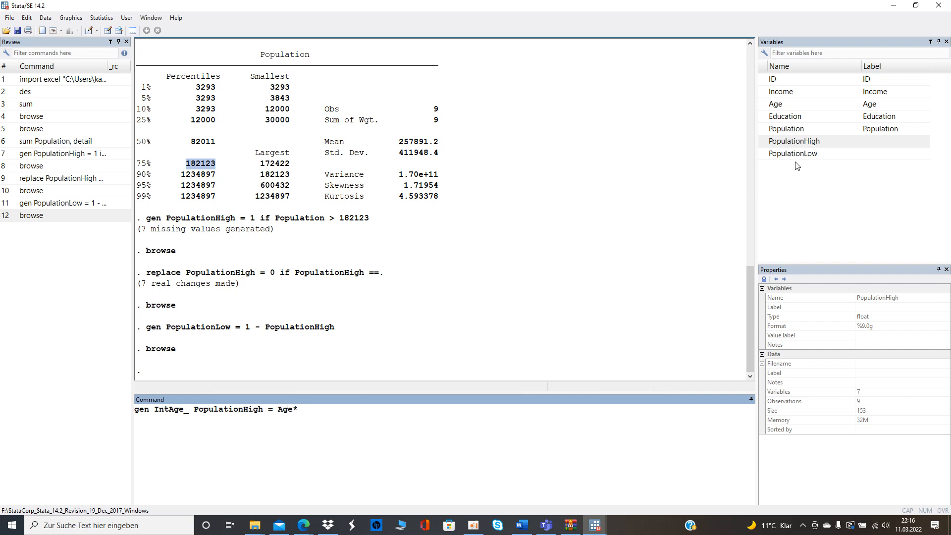
text(PopulationHigh)
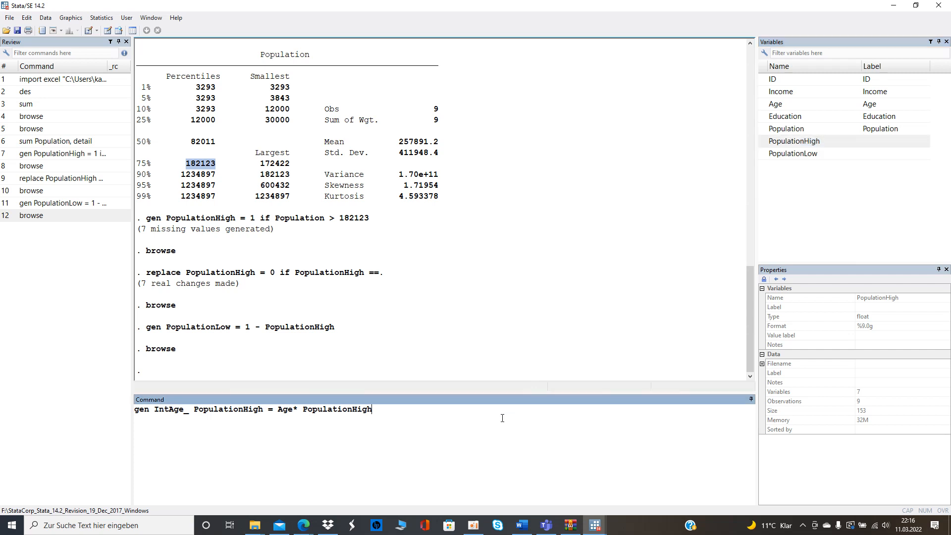
key(Return)
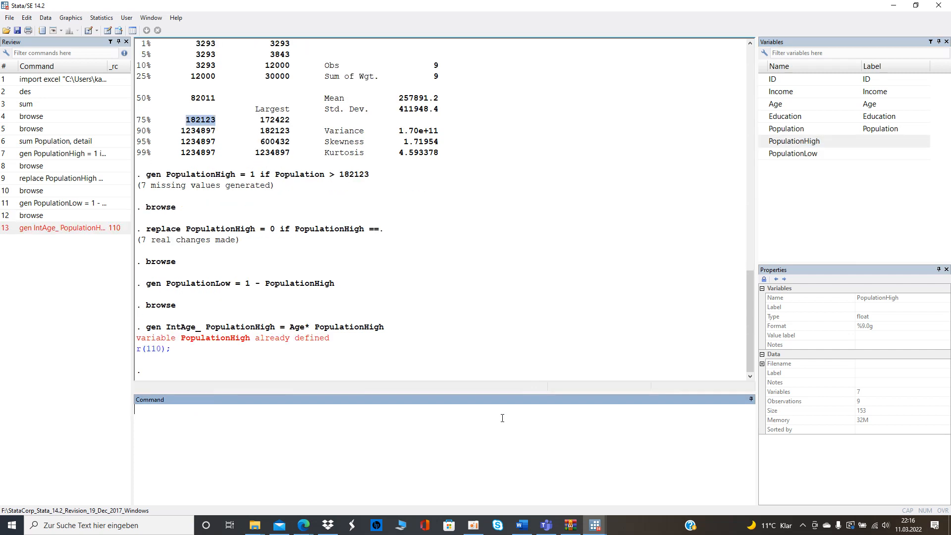
text(gen IntAge_ PopulationHigh = Age* PopulationHigh)
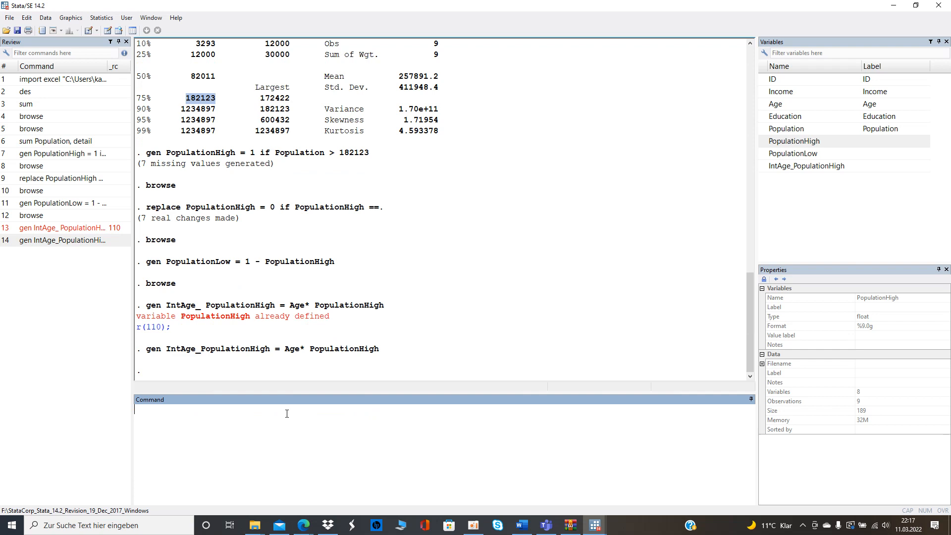
text(gen IntAge_PopulationHigh = Age* PopulationHigh)
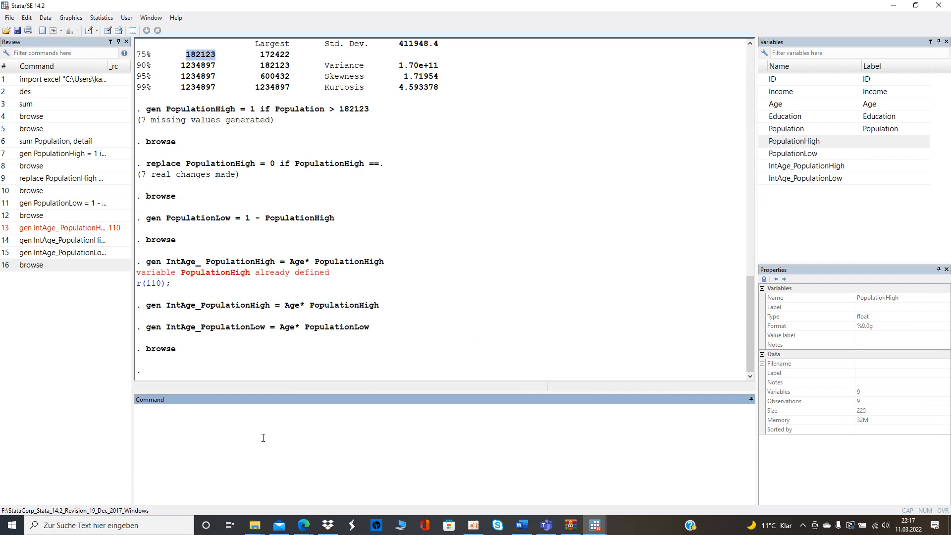
Step: Regress Income on Age, Education and Population, giving R-squared 0.5052
click(261, 410)
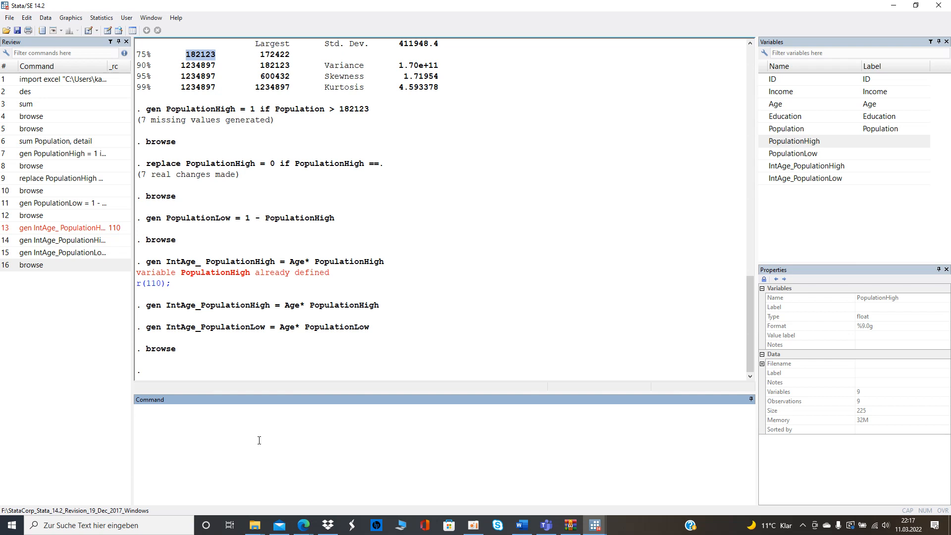
text(reg)
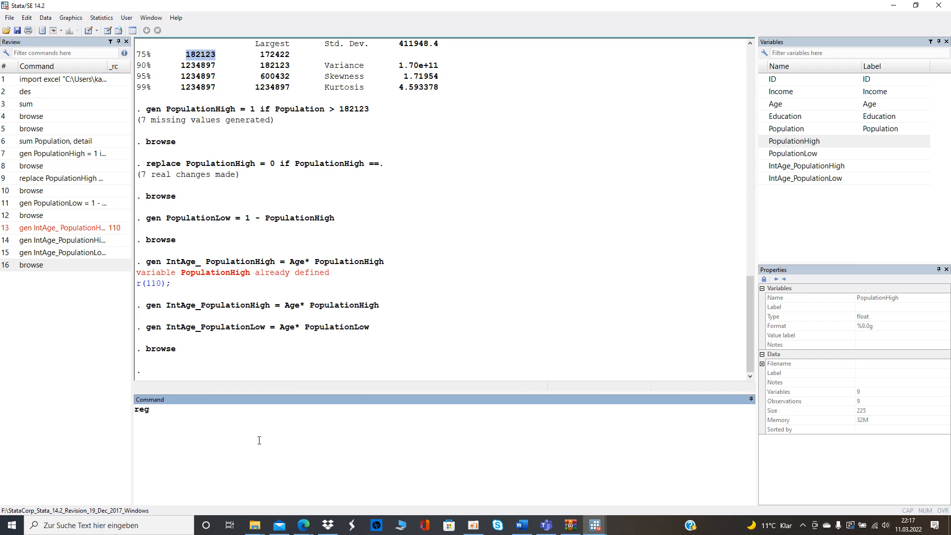
text(Income Age Education Popi)
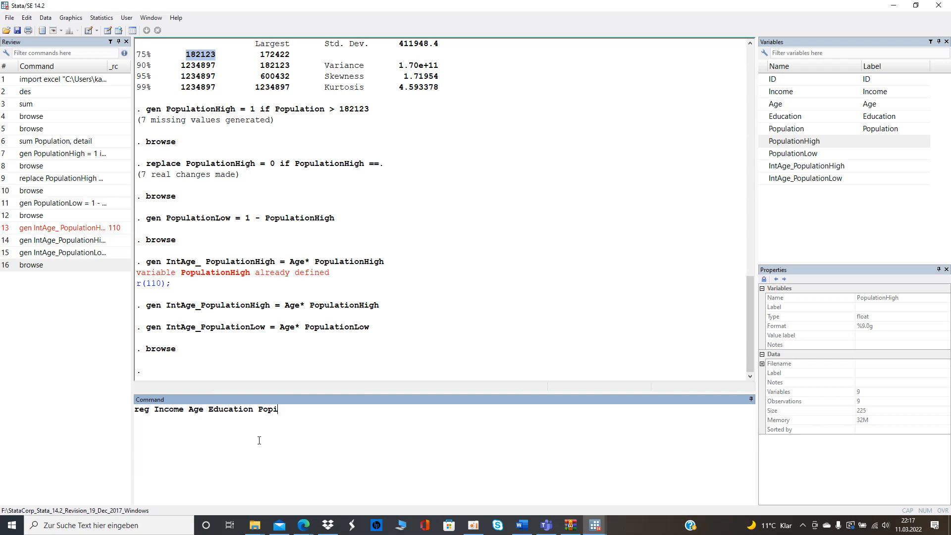
text(uöa)
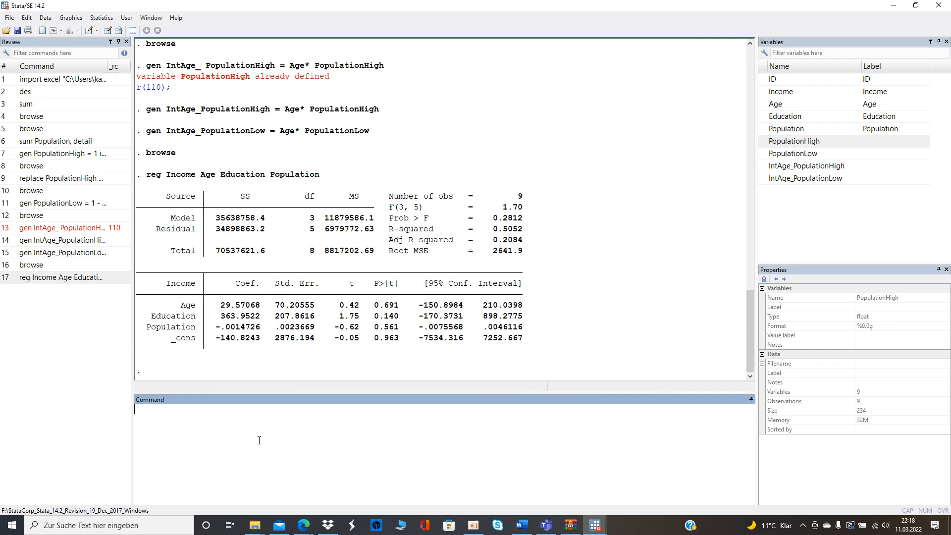
Step: Regress Income on Education plus IntAge_PopulationHigh (R² 0.5826), then plus IntAge_PopulationLow (R² 0.5614)
text(reg)
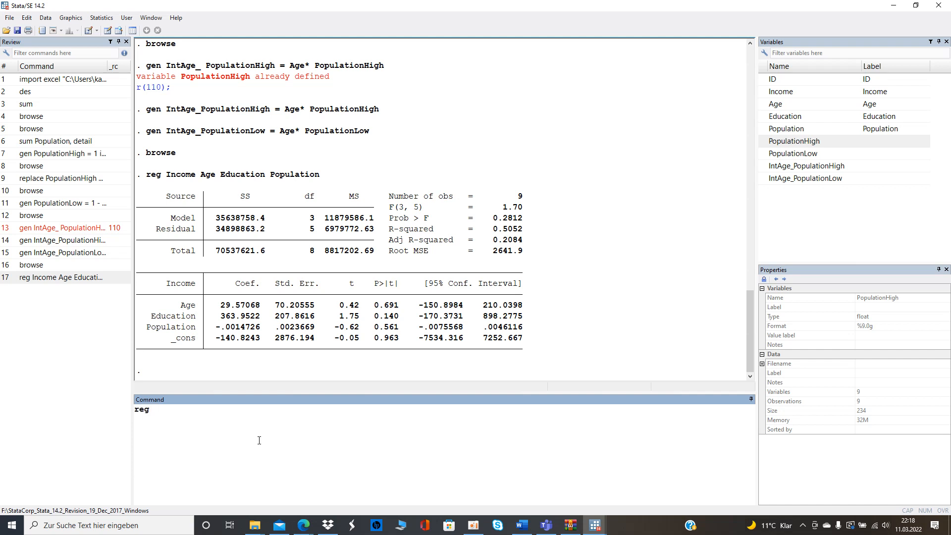
text(Income)
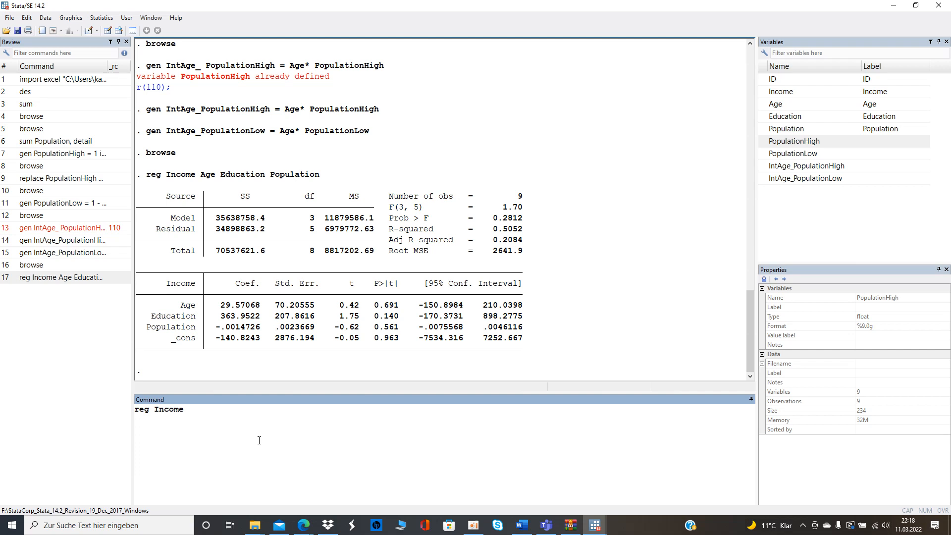
text(Education)
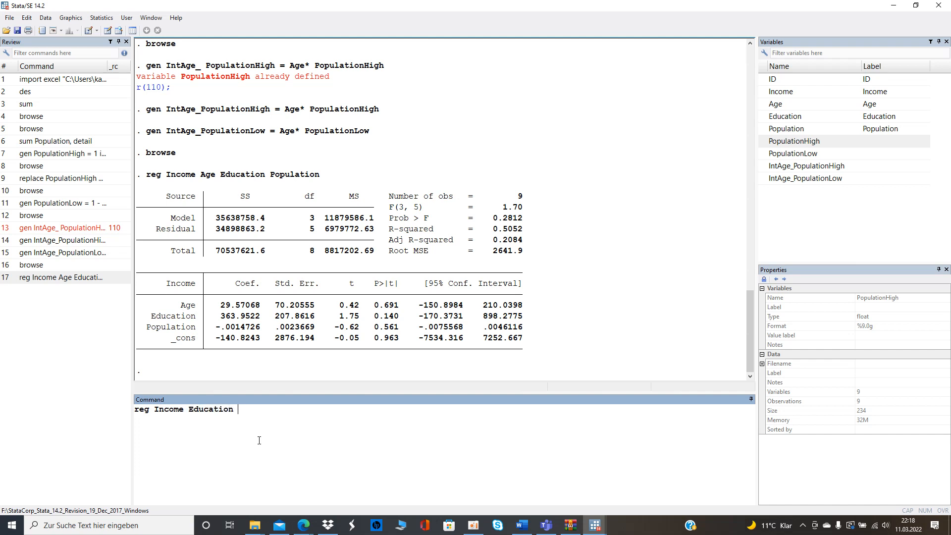
text(Age)
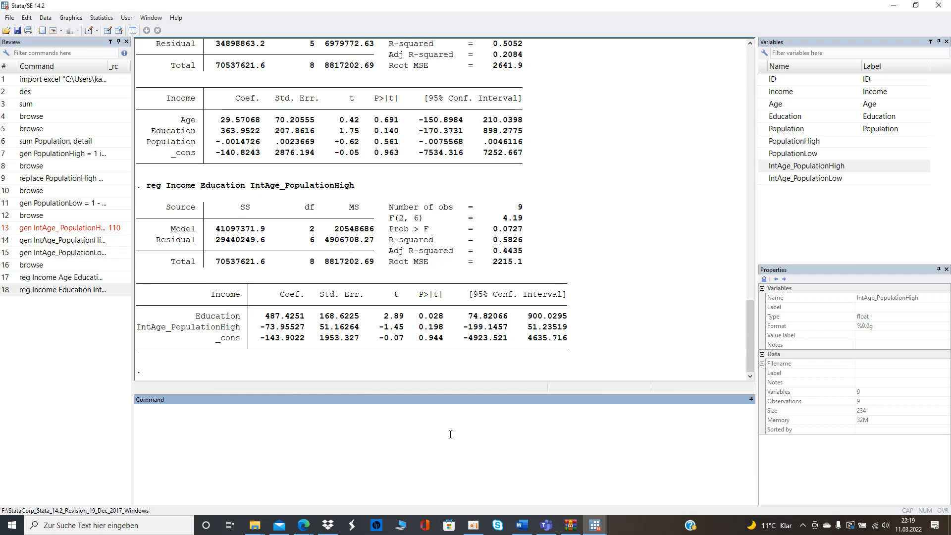
text(reg Income Education IntAge_PopulationHig)
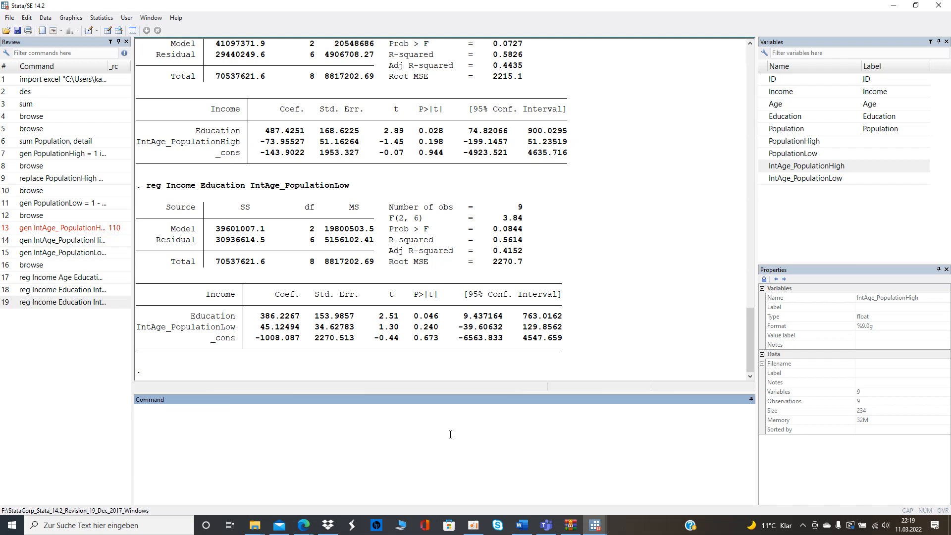
click(243, 409)
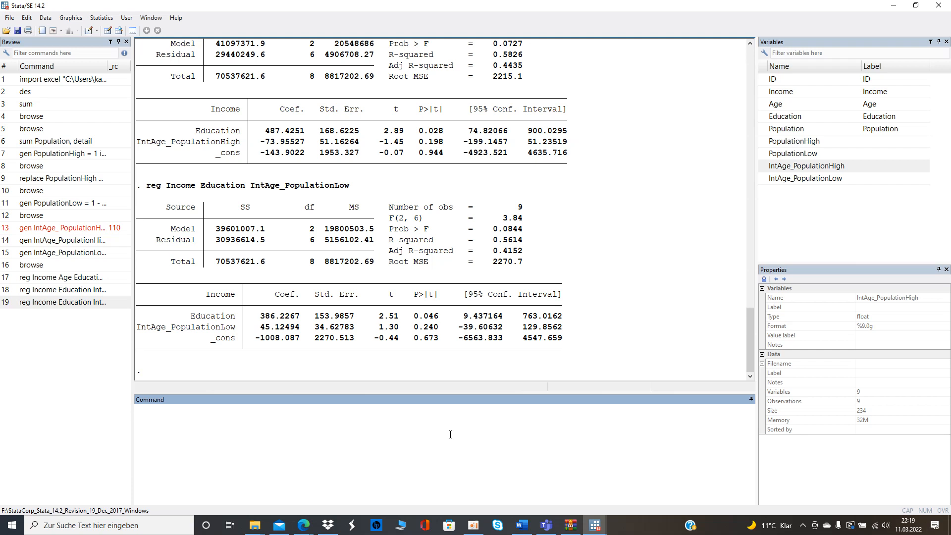
text(test)
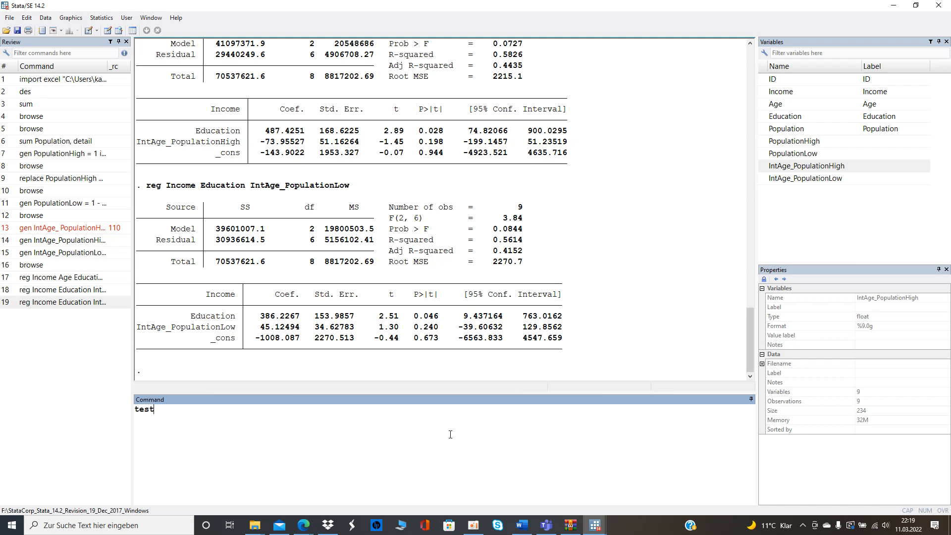
text(parm)
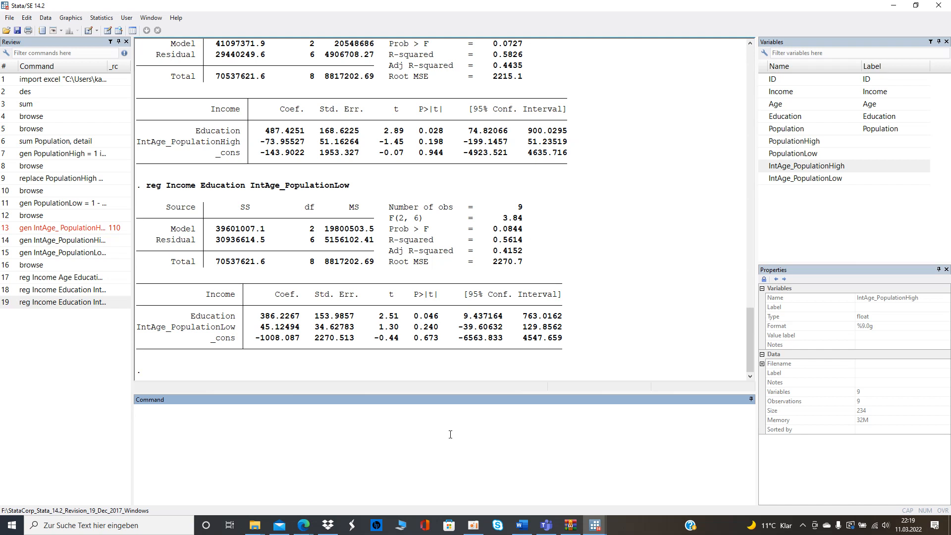
click(135, 409)
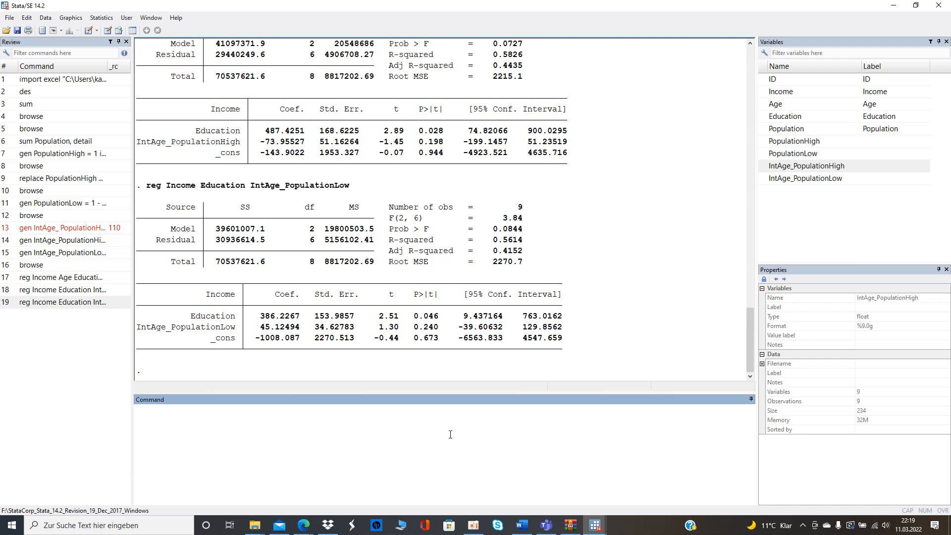
click(243, 410)
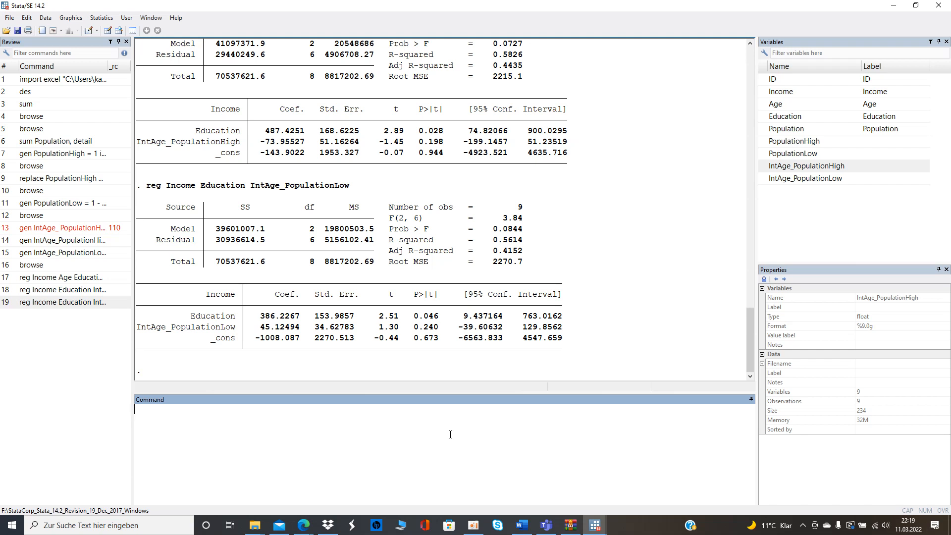